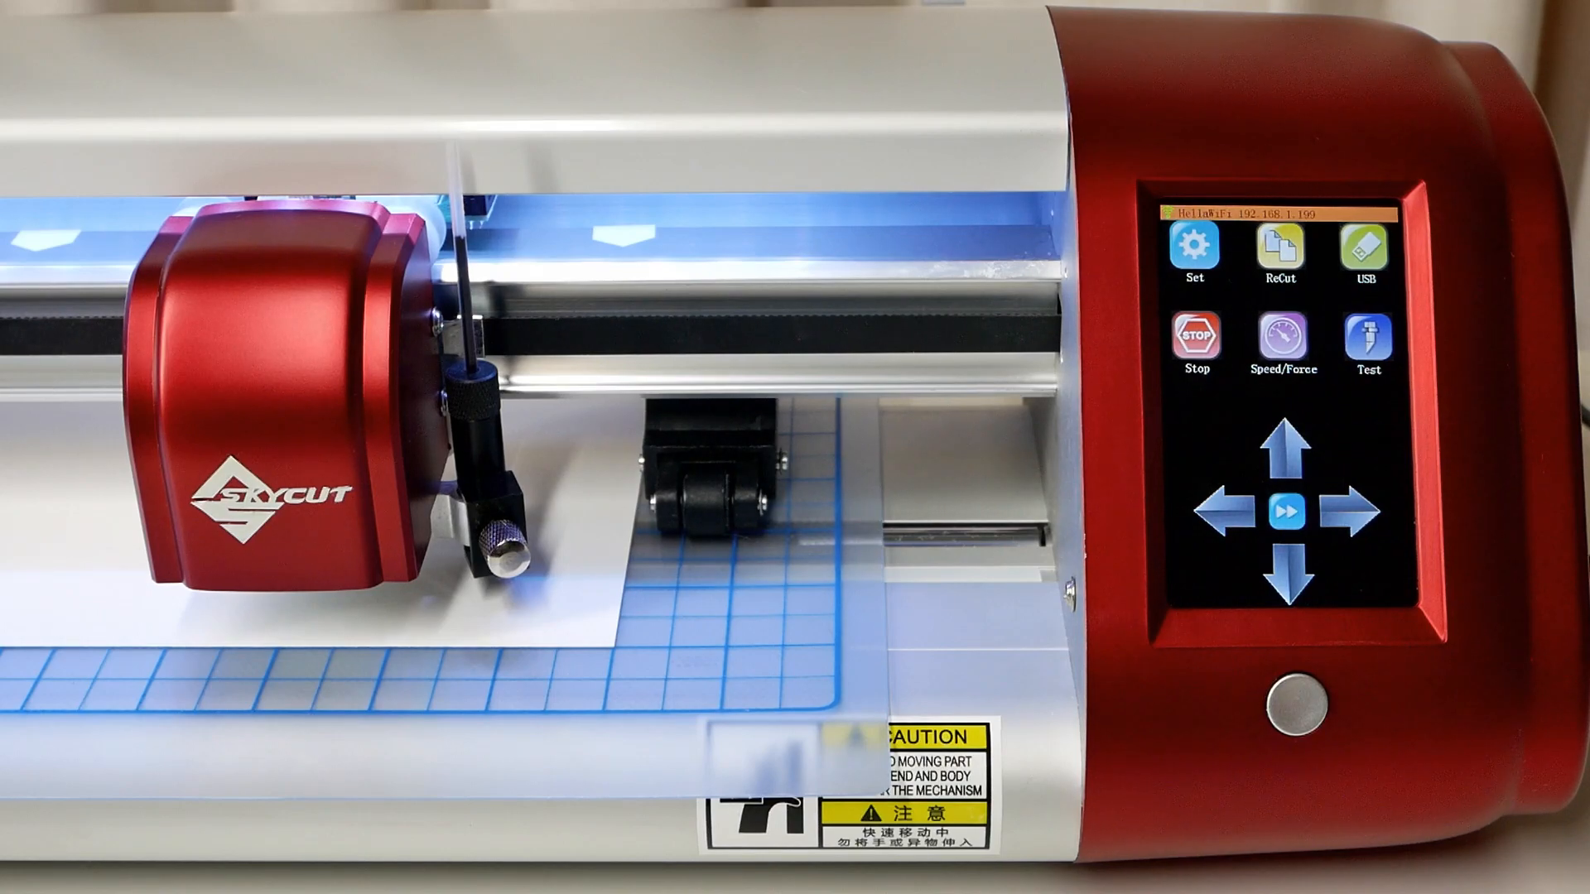
# Set cutting speed to 8 (400mm/s) and force to 30, then return home
pyautogui.click(1280, 334)
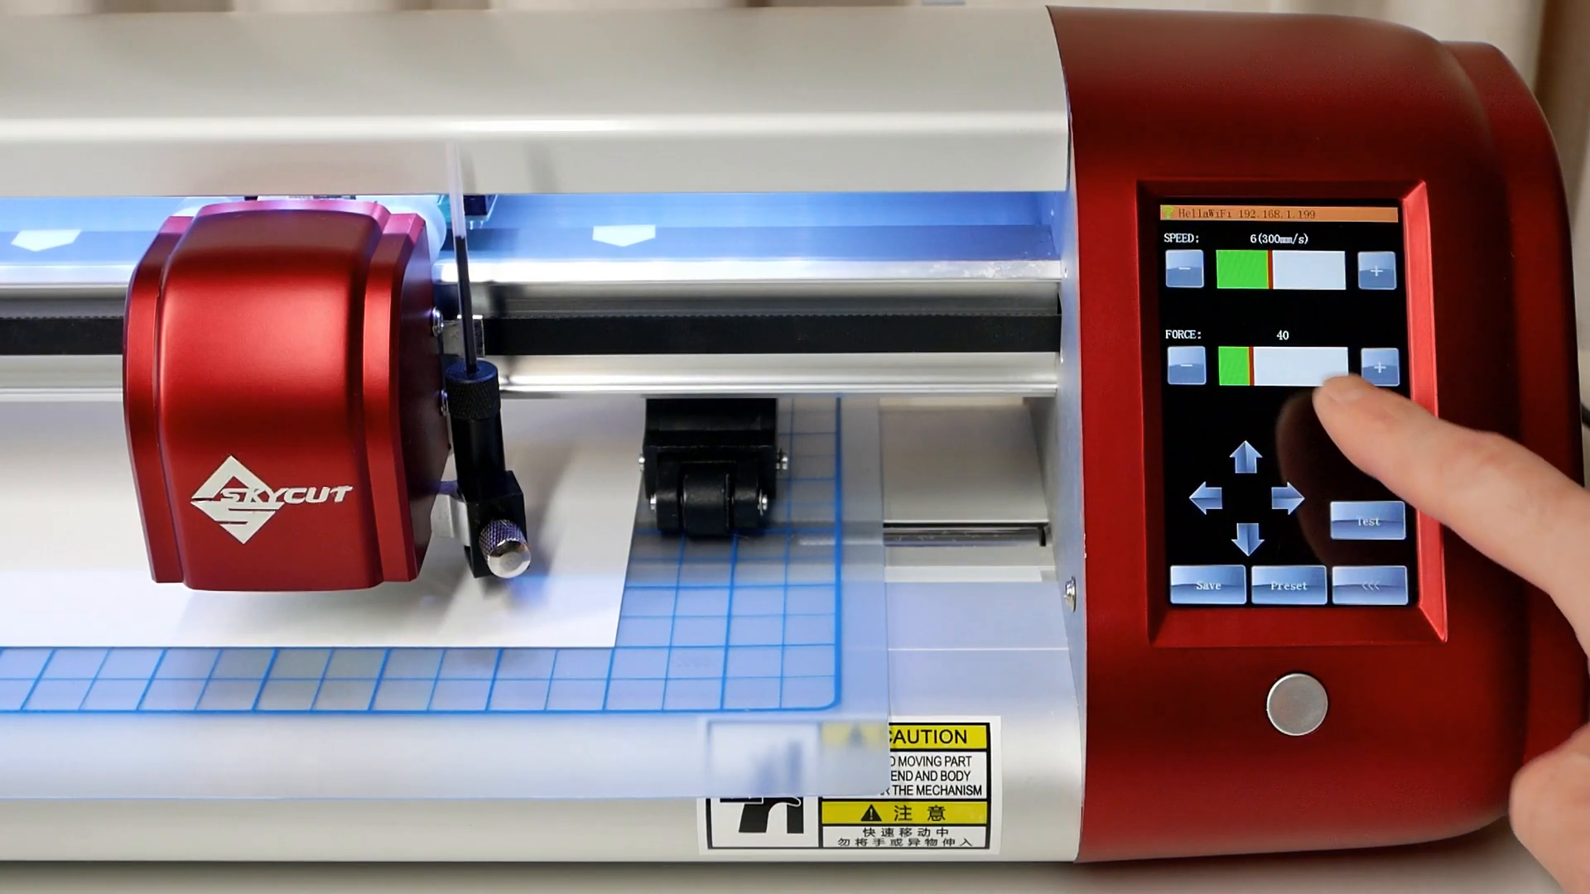
pyautogui.click(1378, 269)
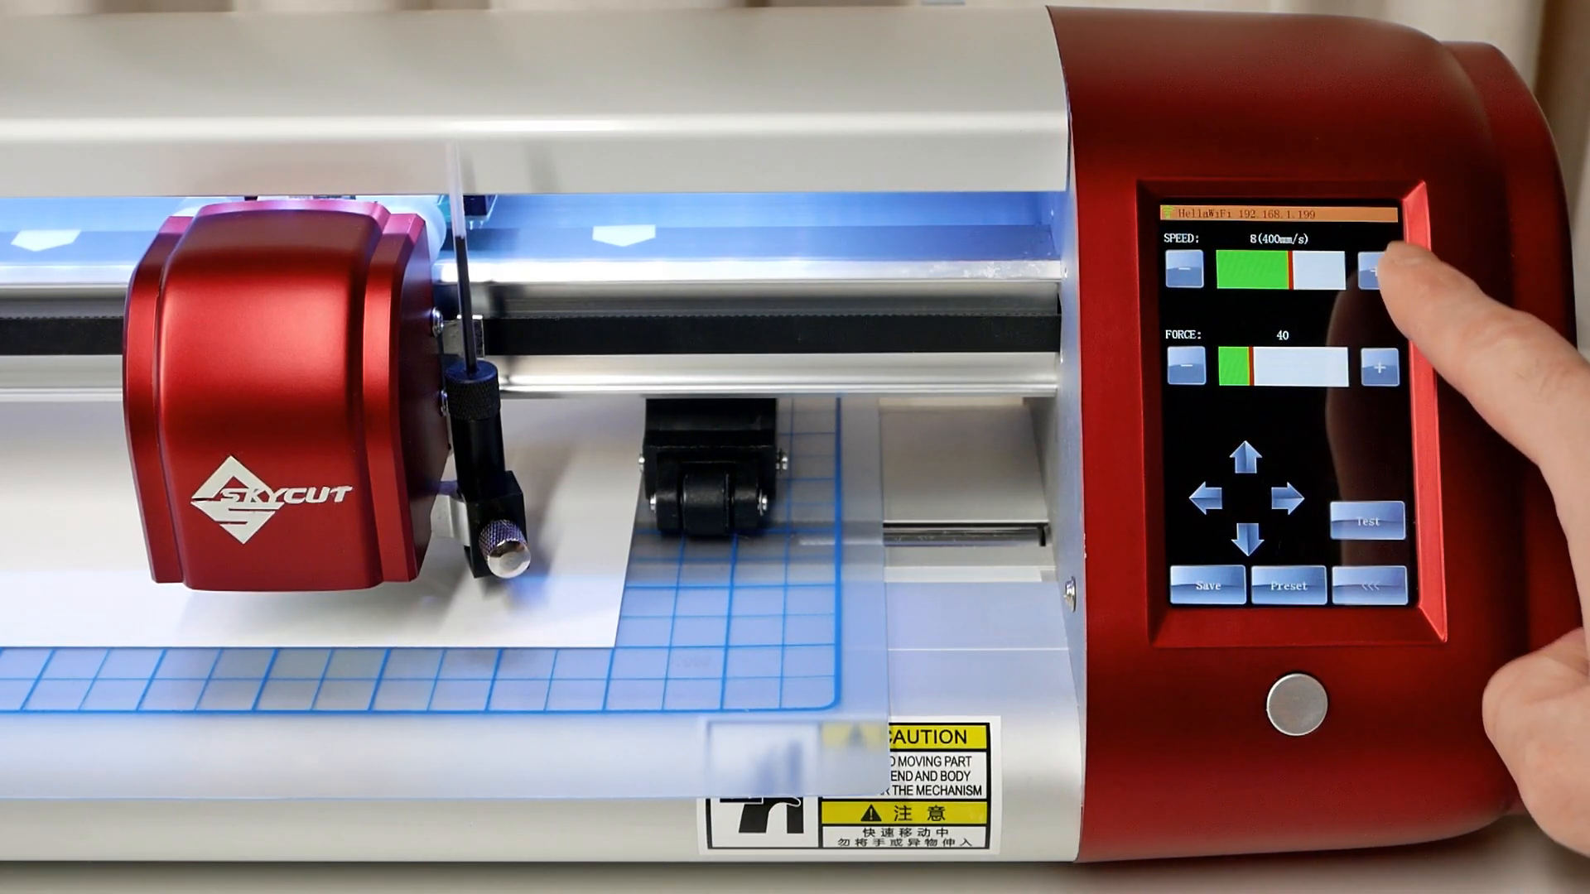
pyautogui.click(1189, 368)
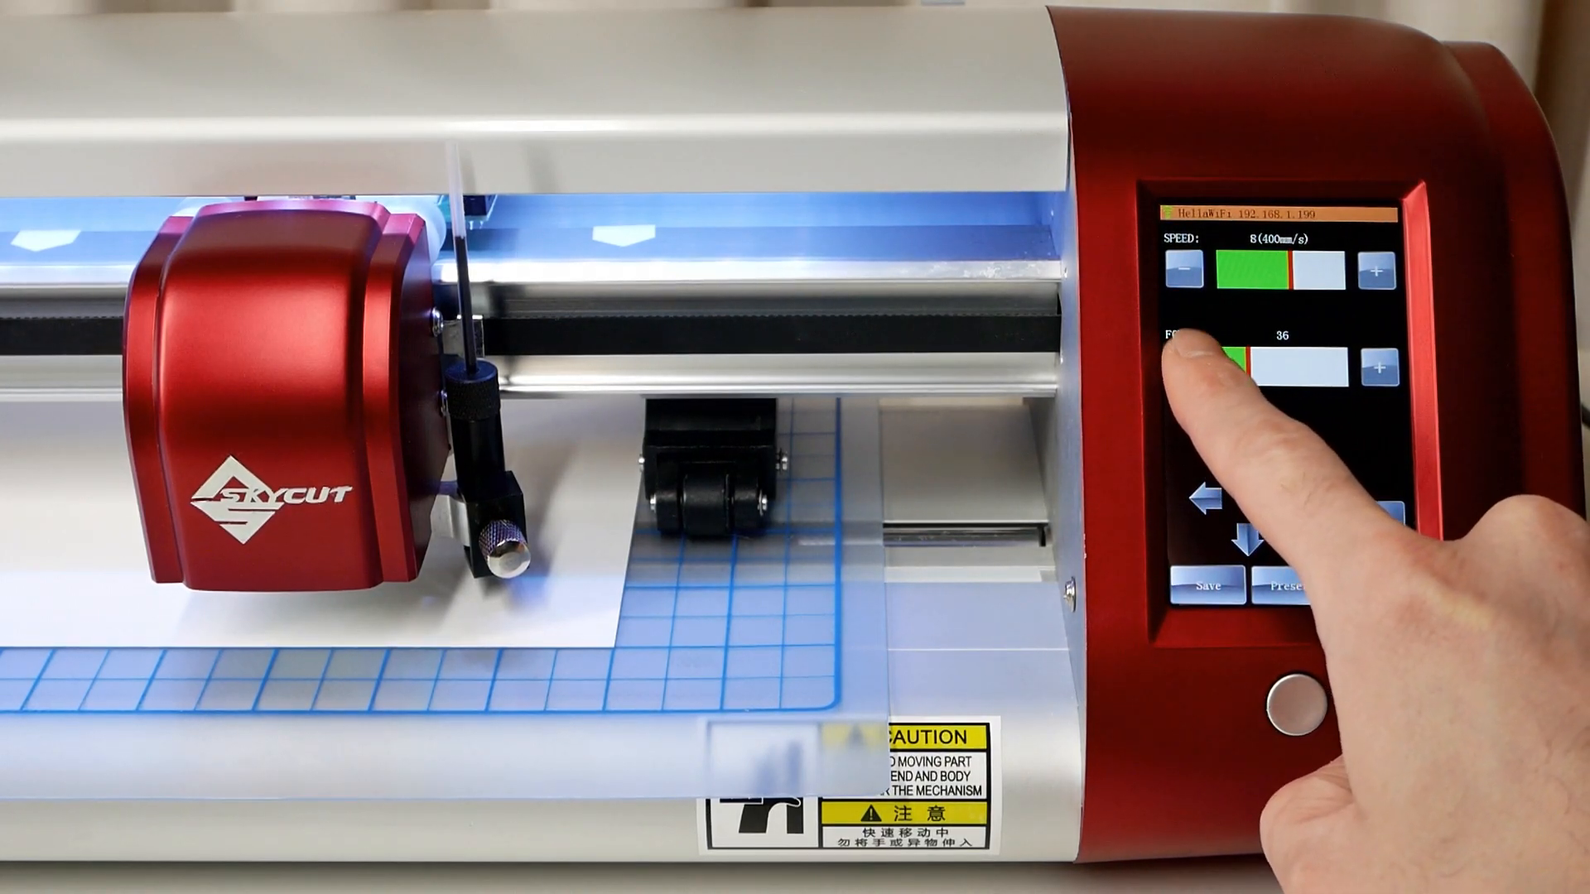
pyautogui.click(1204, 363)
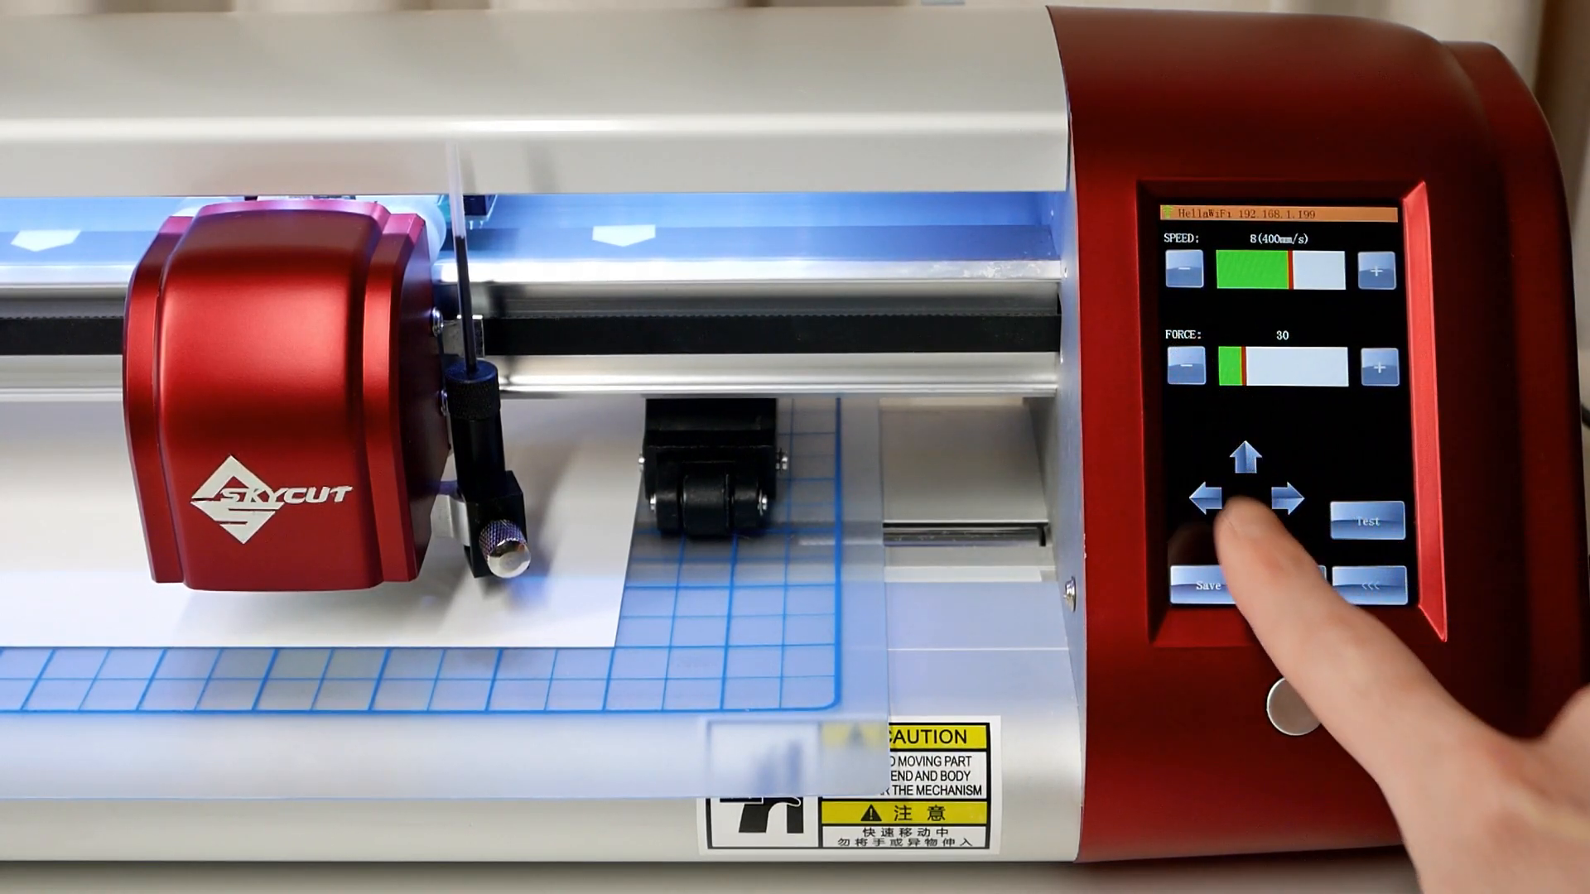
pyautogui.click(1222, 517)
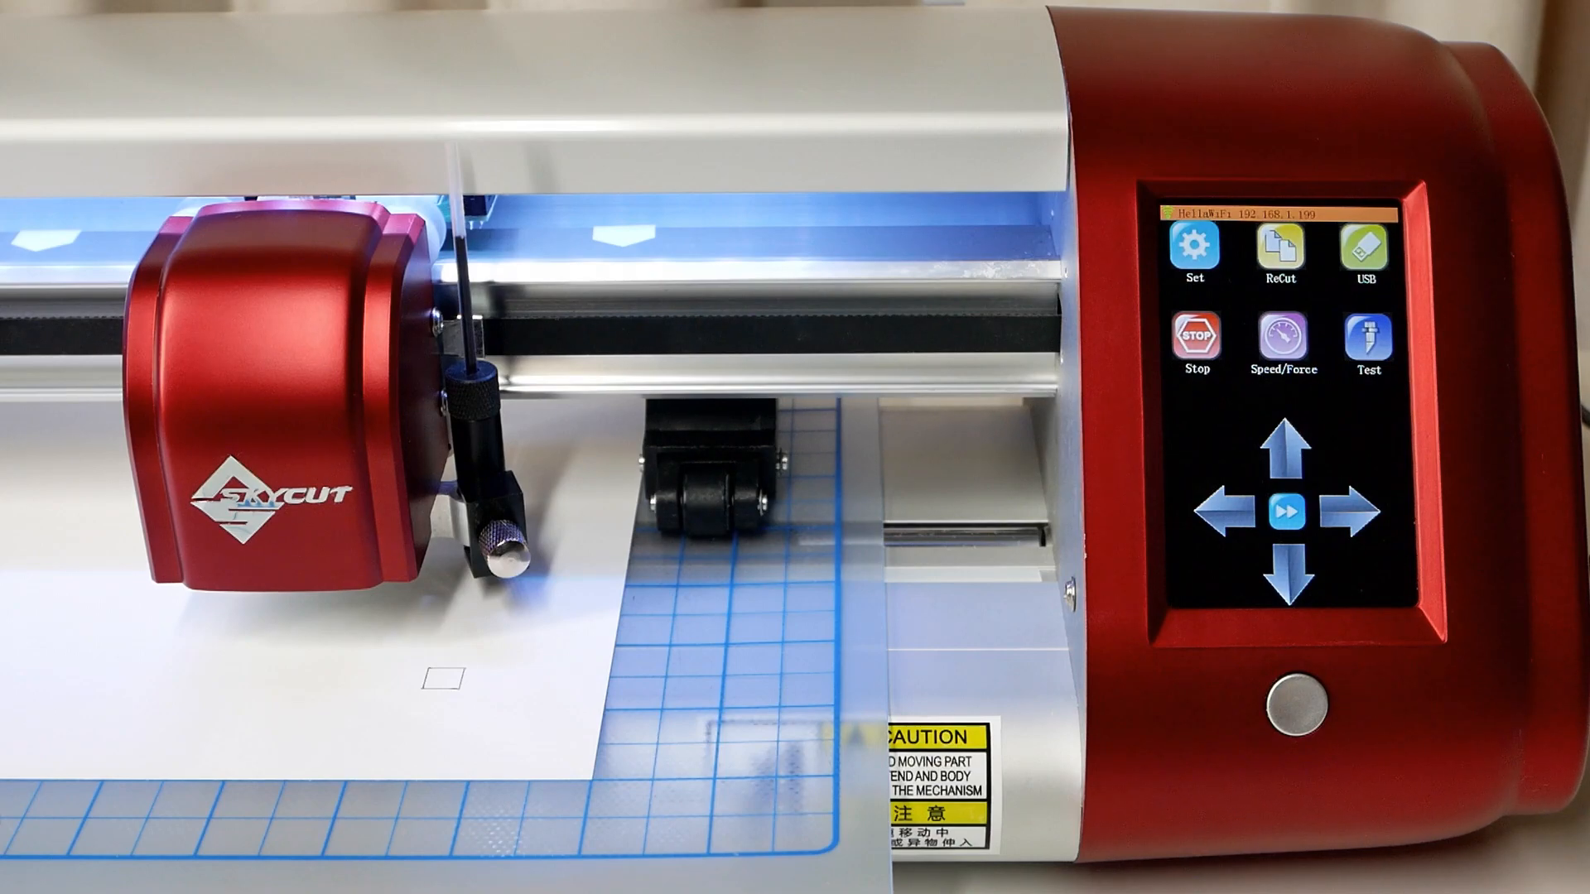
# Start the camera calibration so a test square is drawn and photographed with its cross in the preview
pyautogui.click(1194, 250)
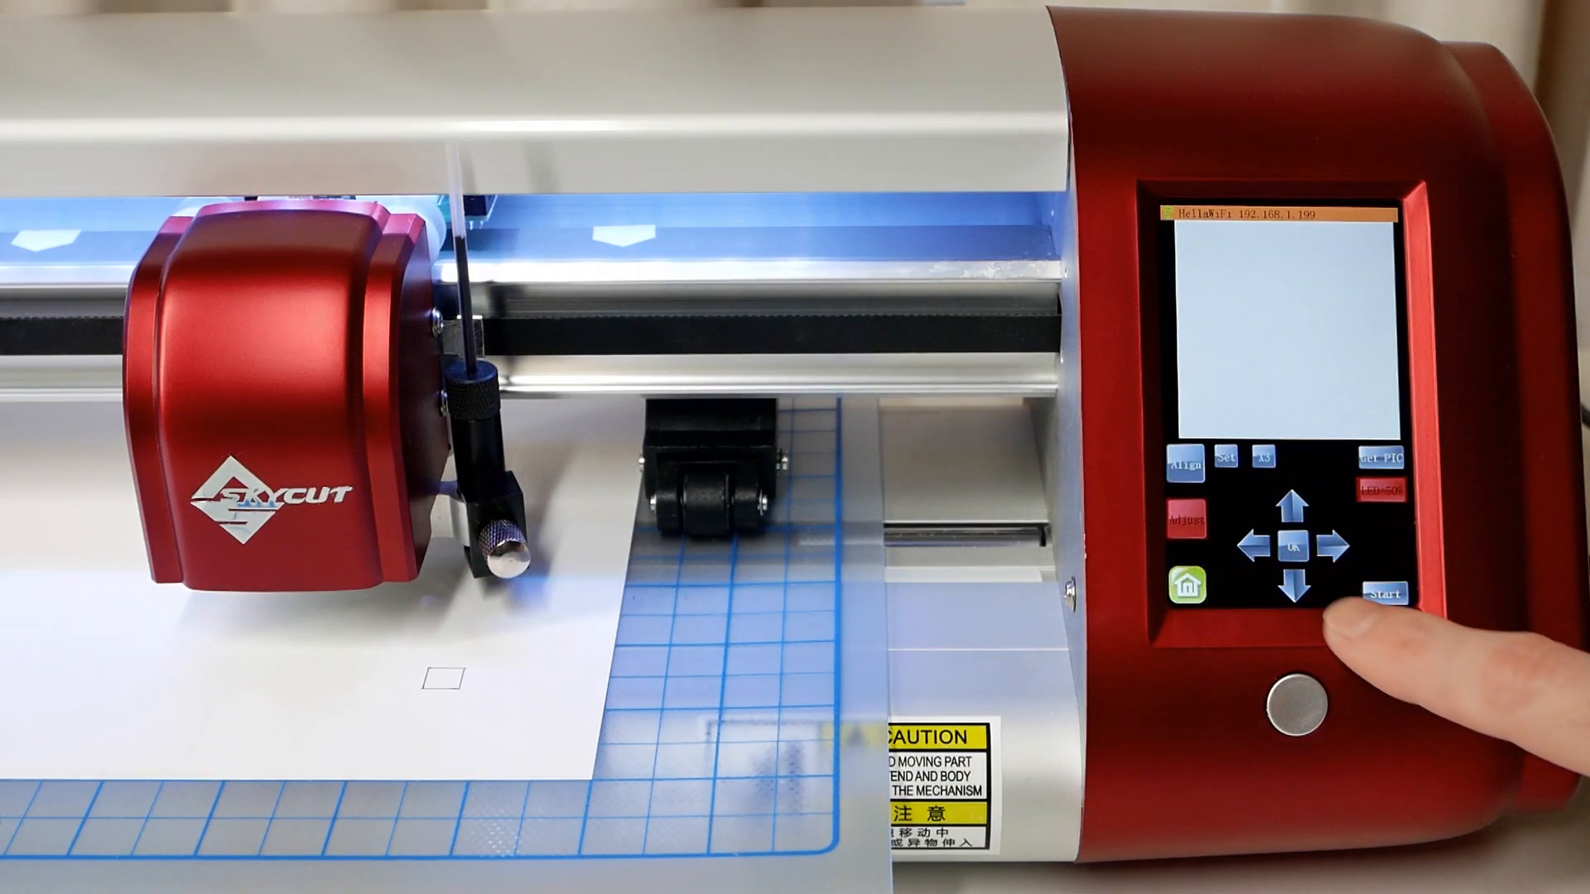
pyautogui.click(1381, 598)
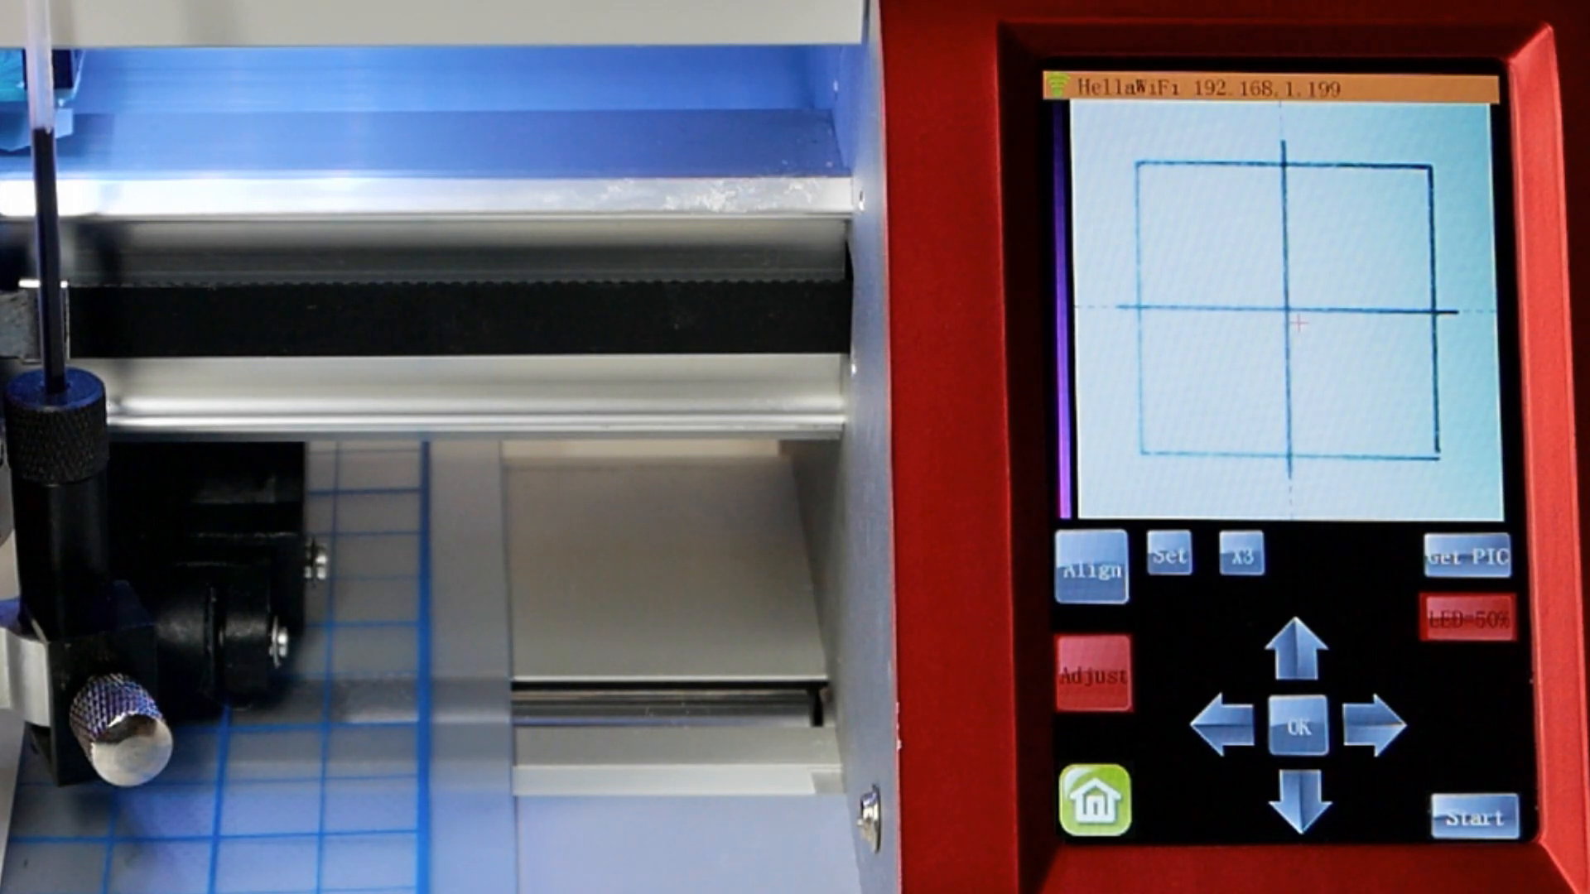
# Magnify the preview X3 and nudge the guide crosshair onto the cross centre, then confirm with OK
pyautogui.click(1289, 334)
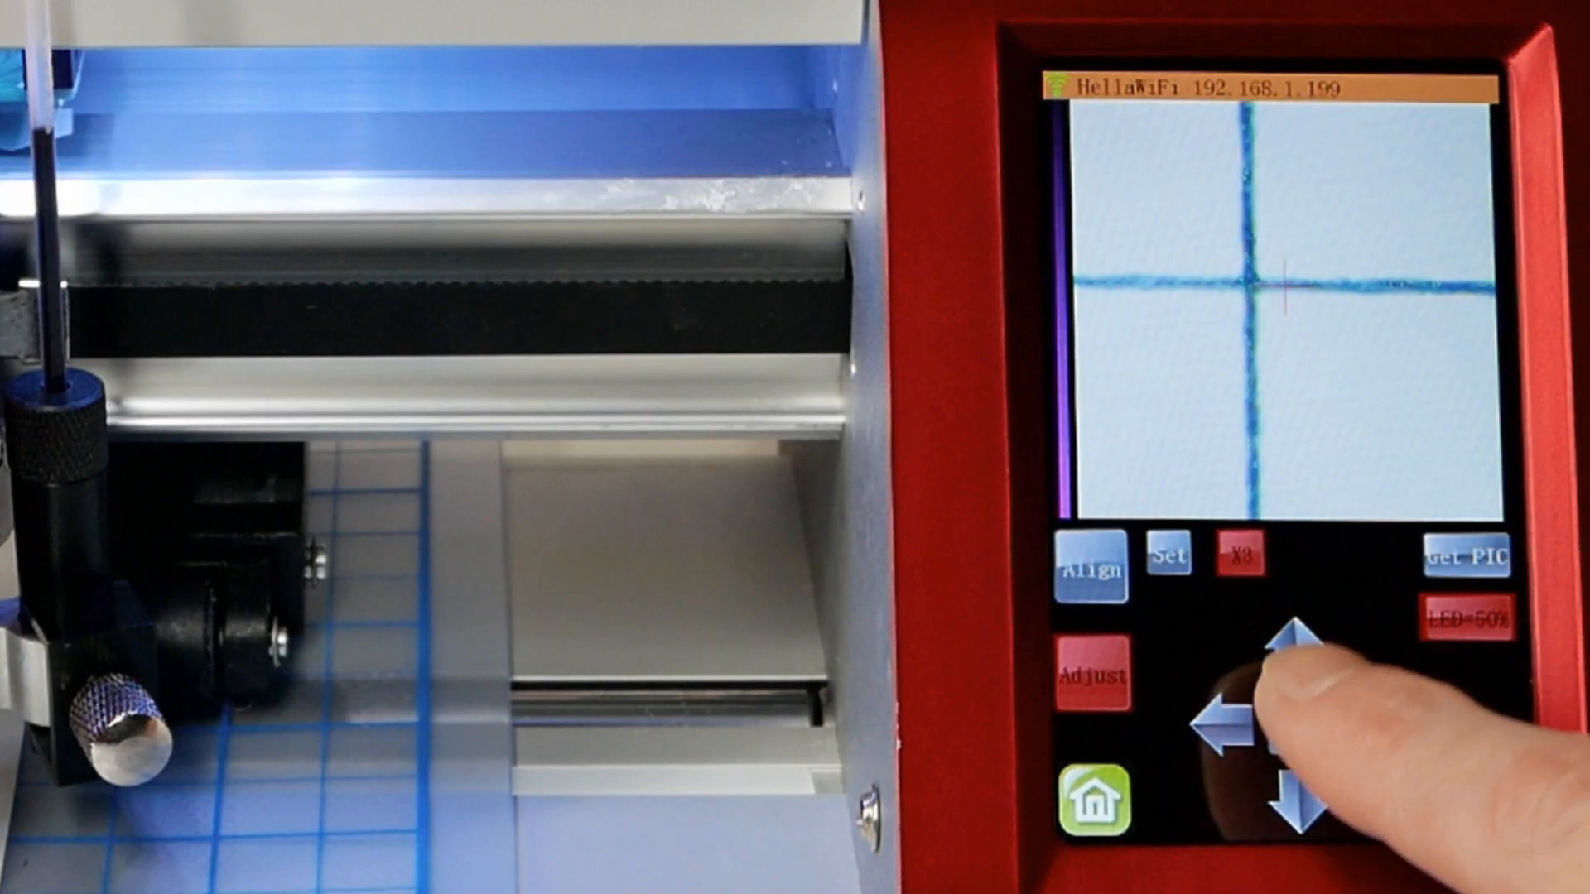
pyautogui.click(1299, 711)
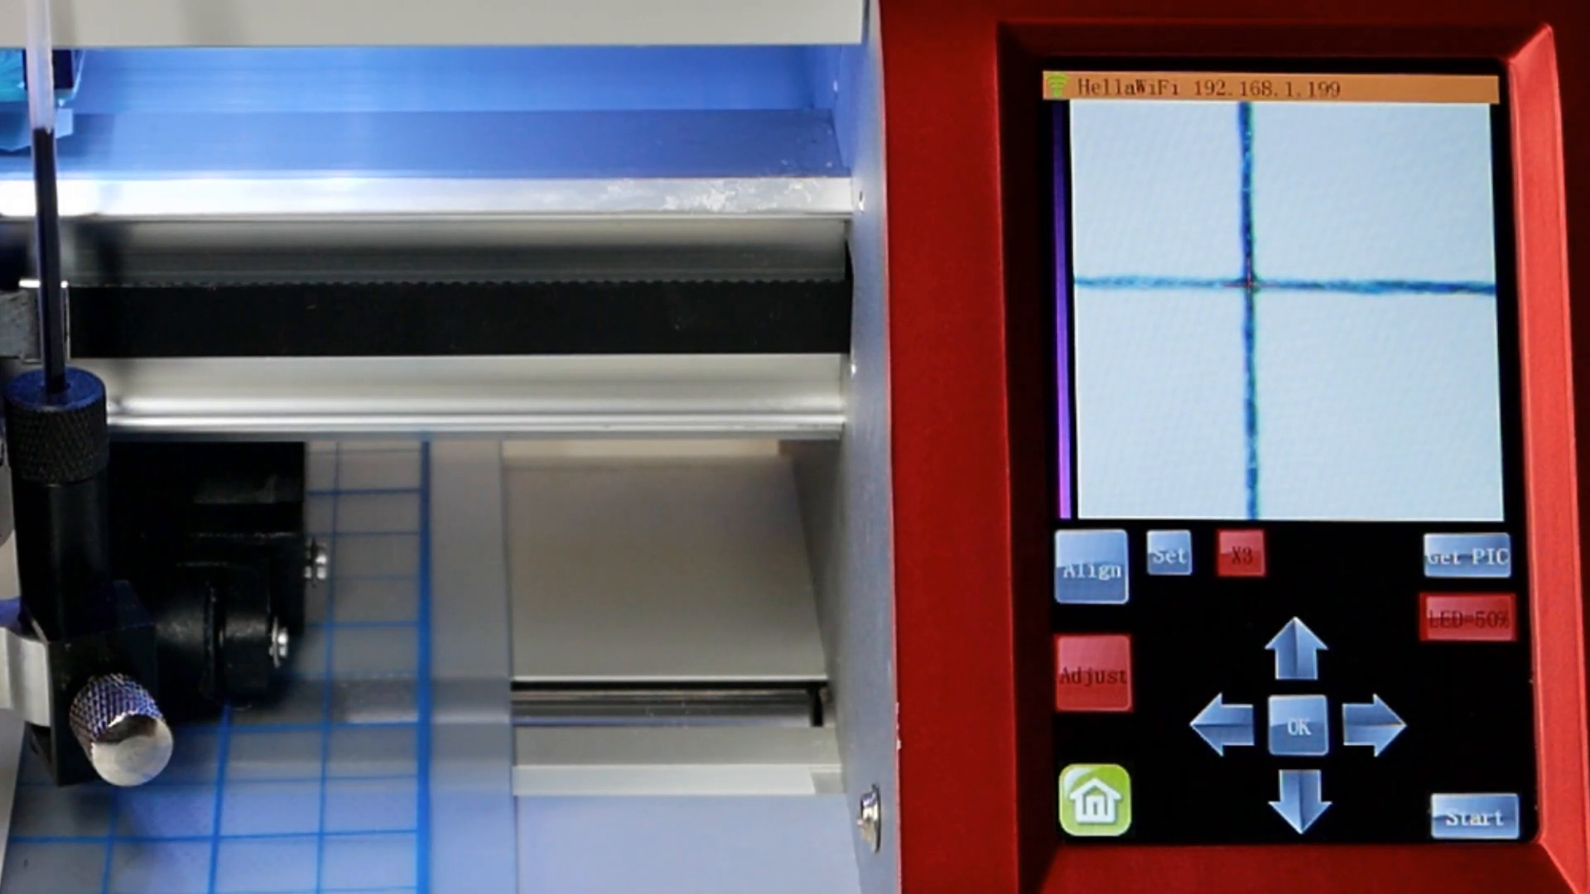
pyautogui.click(1290, 802)
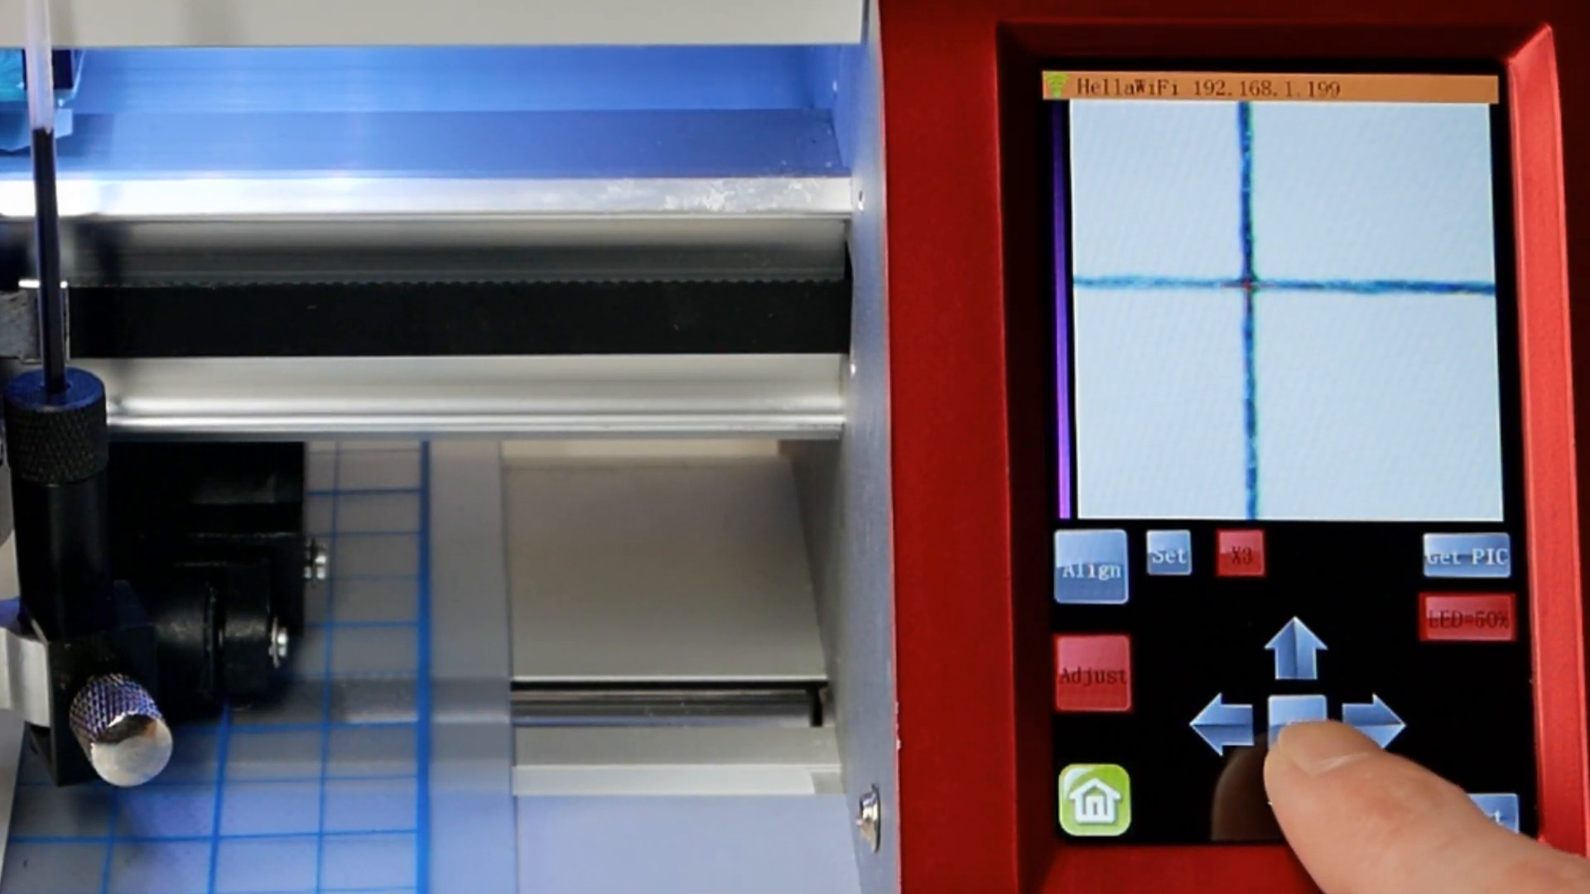
pyautogui.click(1298, 721)
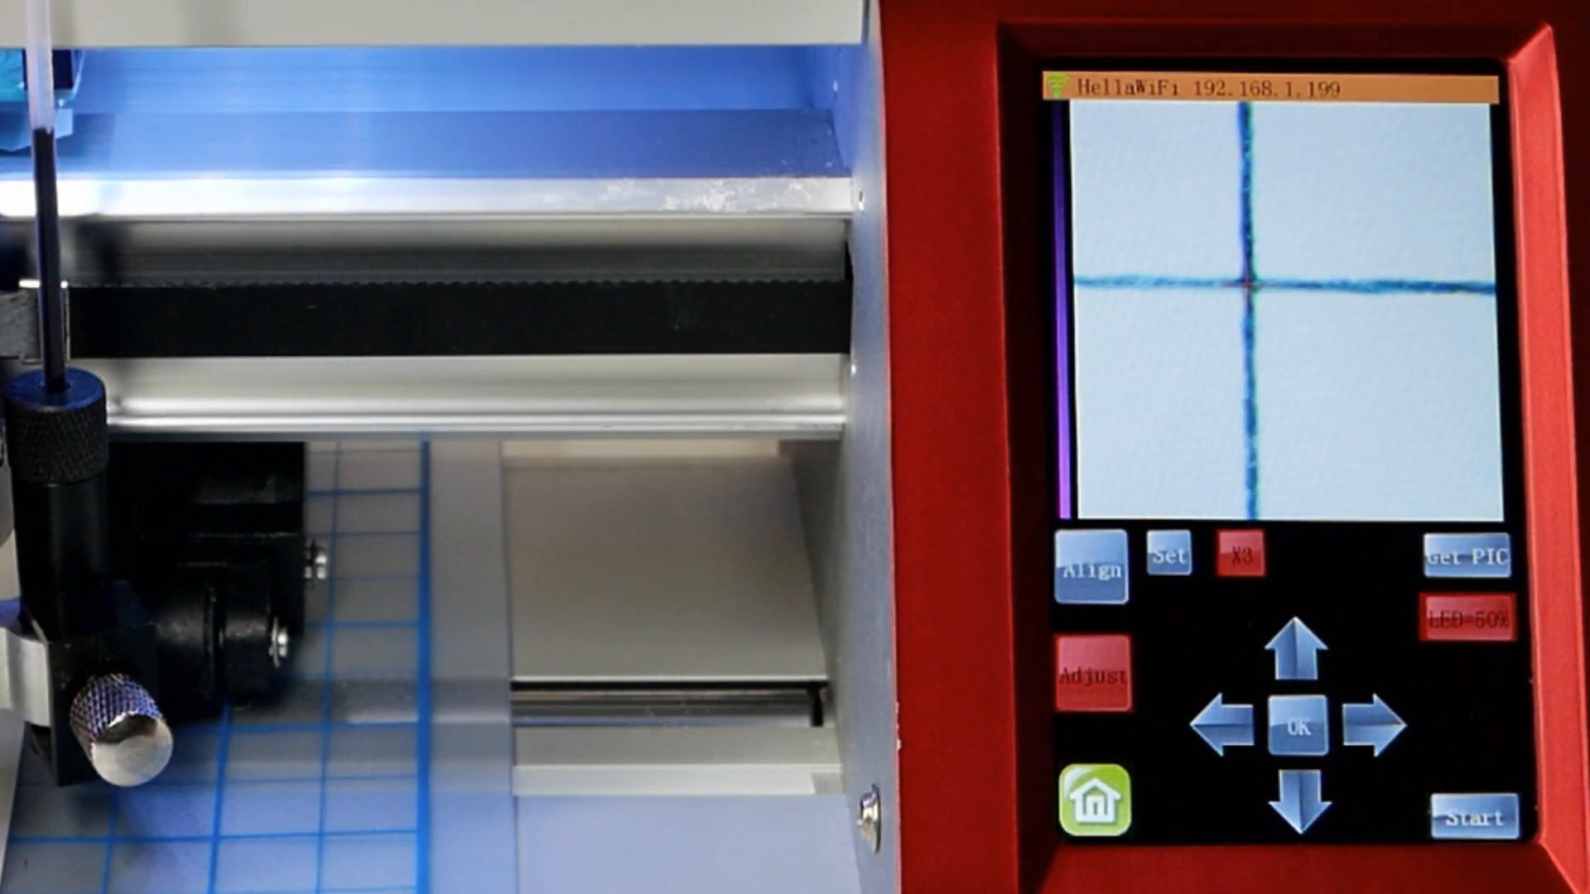
# Return the camera preview to normal magnification and the main screen
pyautogui.click(1241, 560)
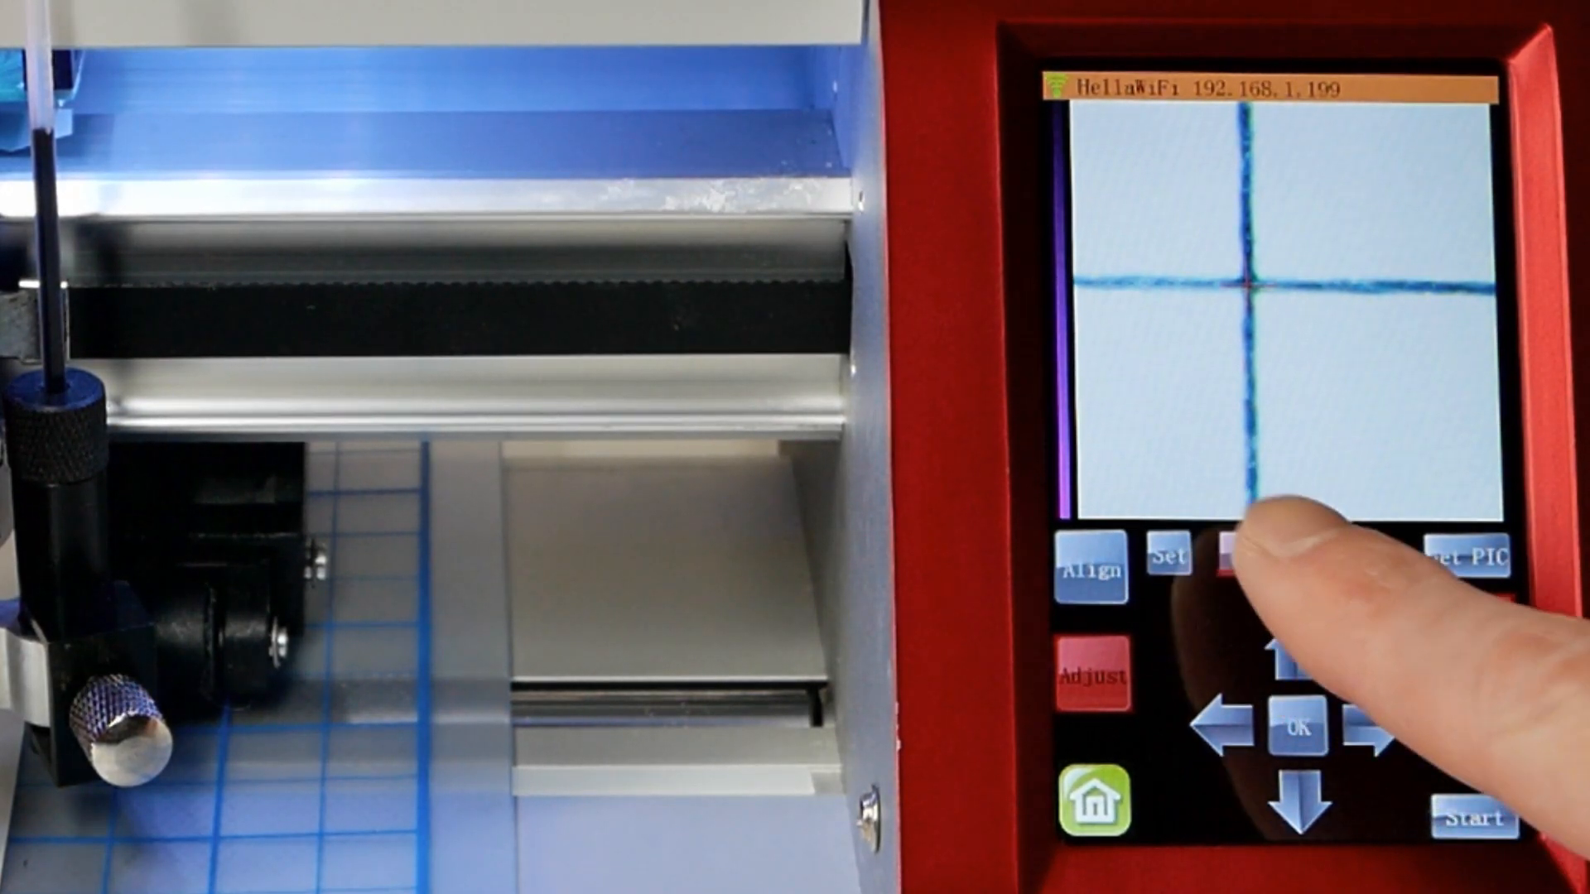
pyautogui.click(1230, 556)
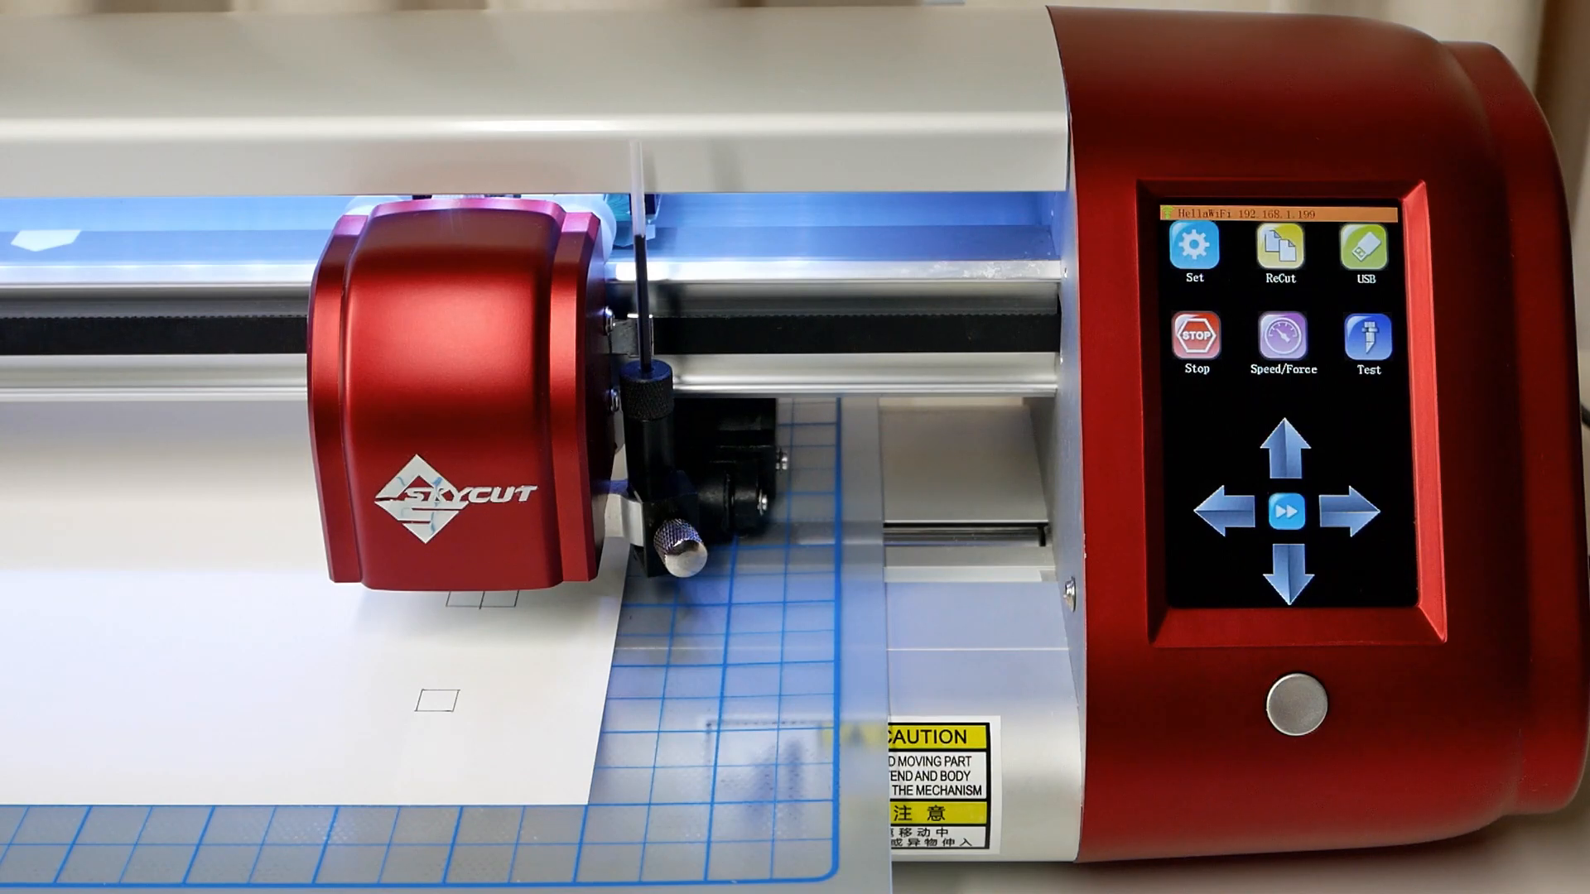
# Move the carriage to a fresh spot, capture a second test square and magnify X3 to verify centring
pyautogui.click(1217, 517)
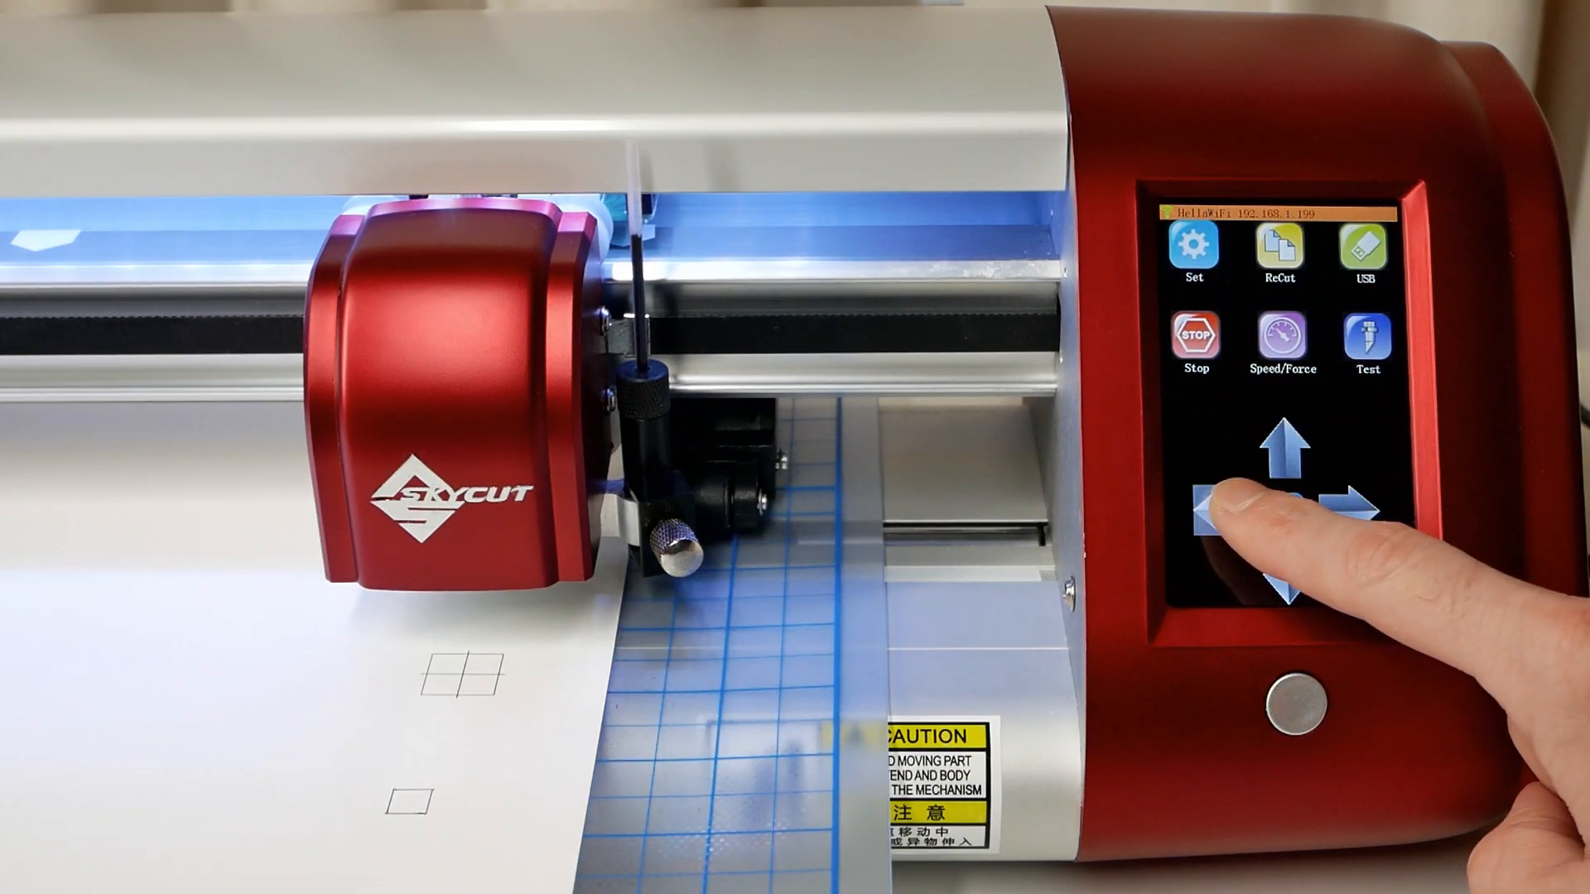
pyautogui.click(1218, 512)
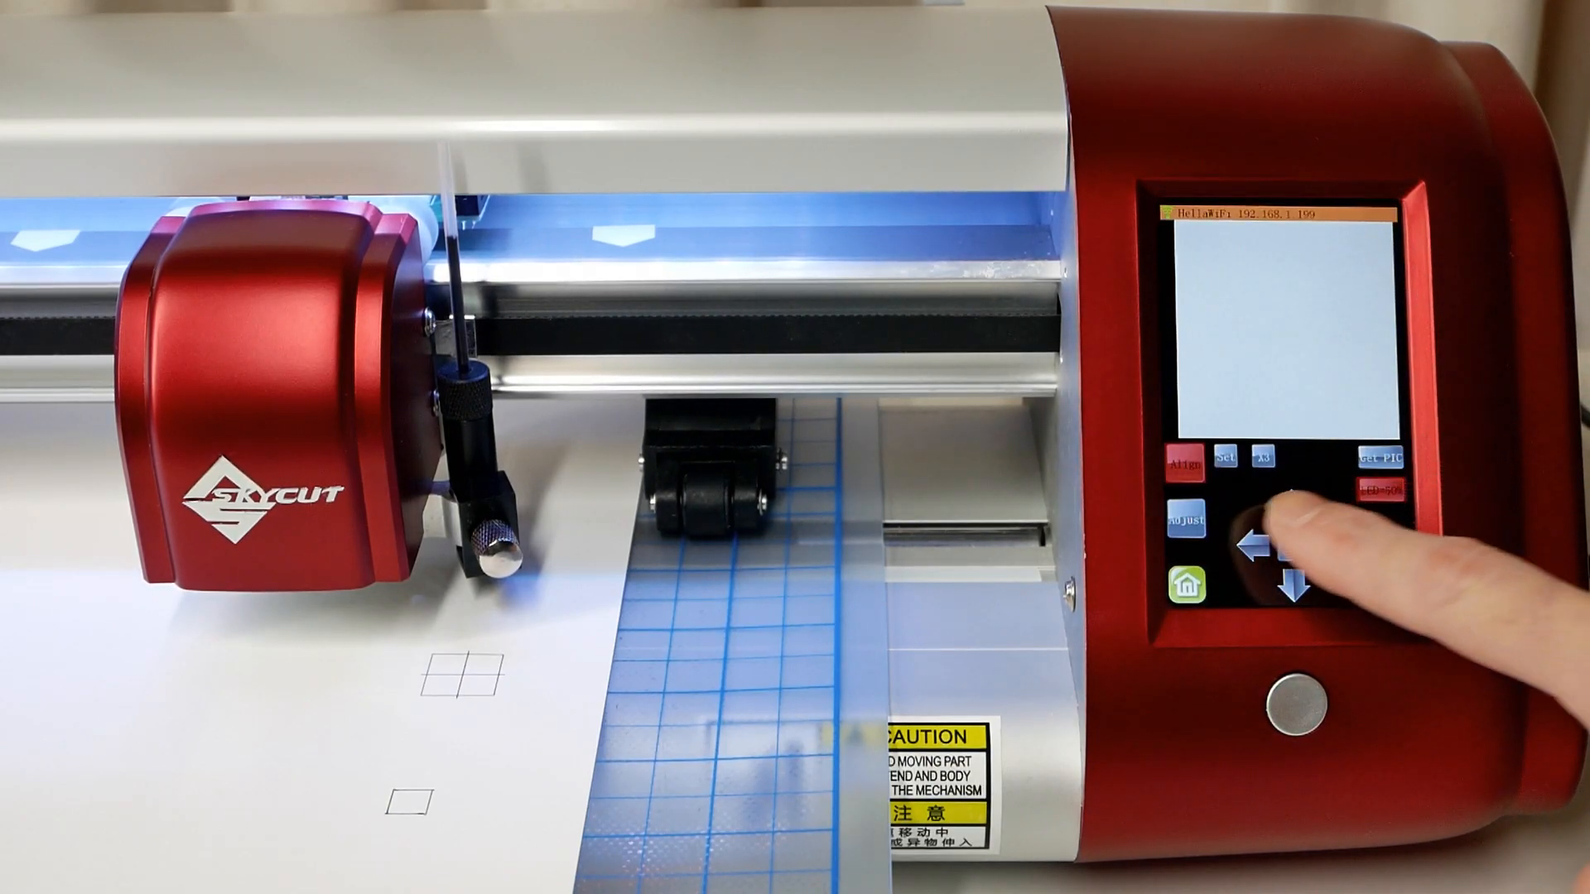
pyautogui.click(1288, 548)
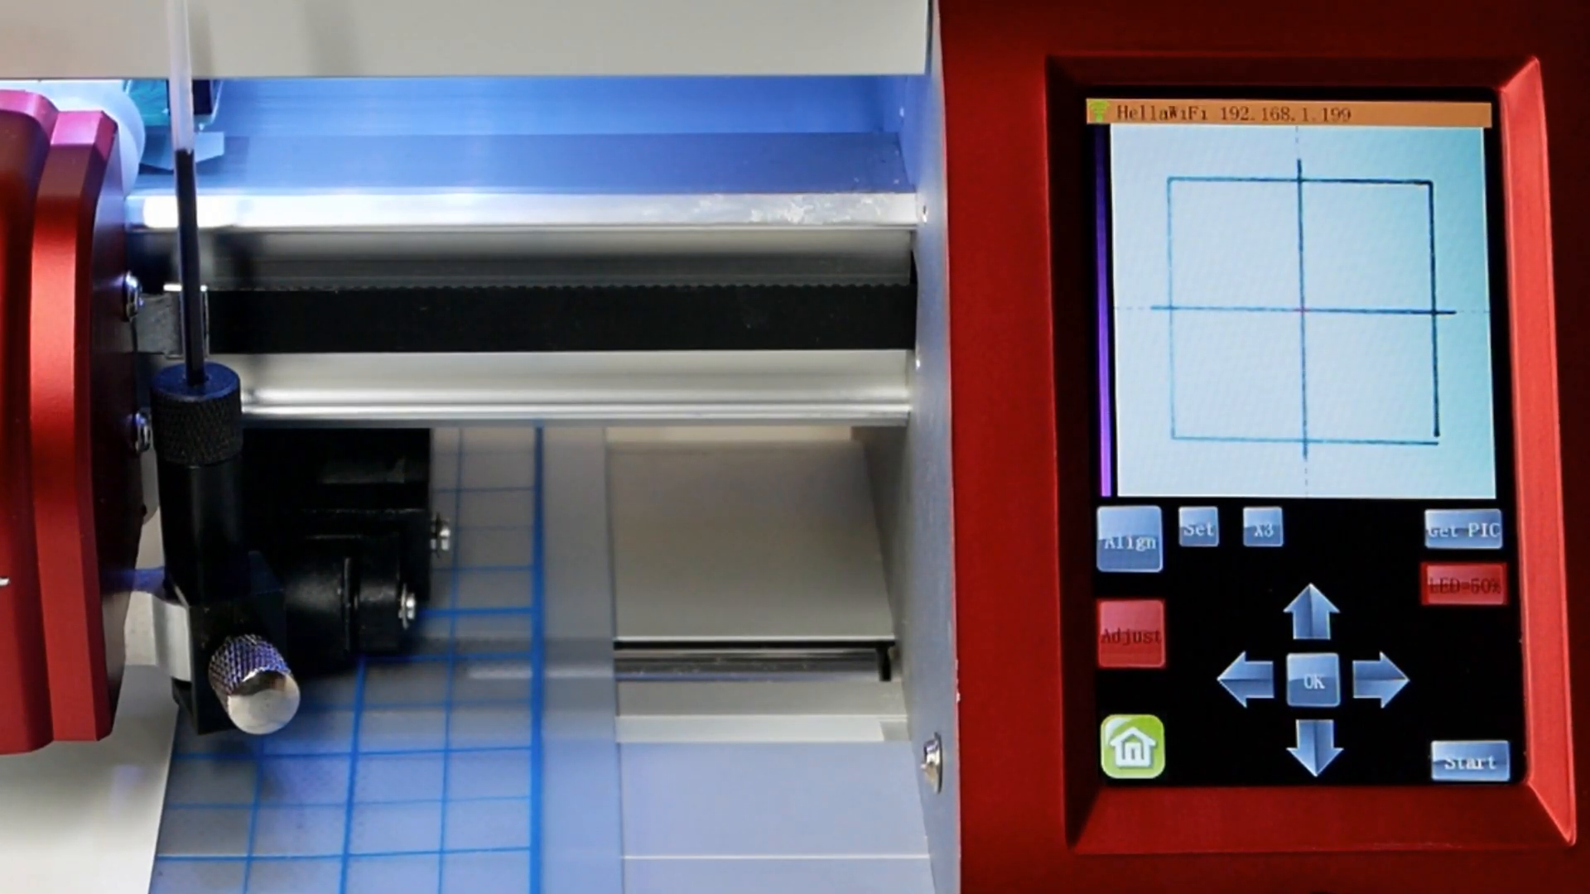
pyautogui.click(1262, 532)
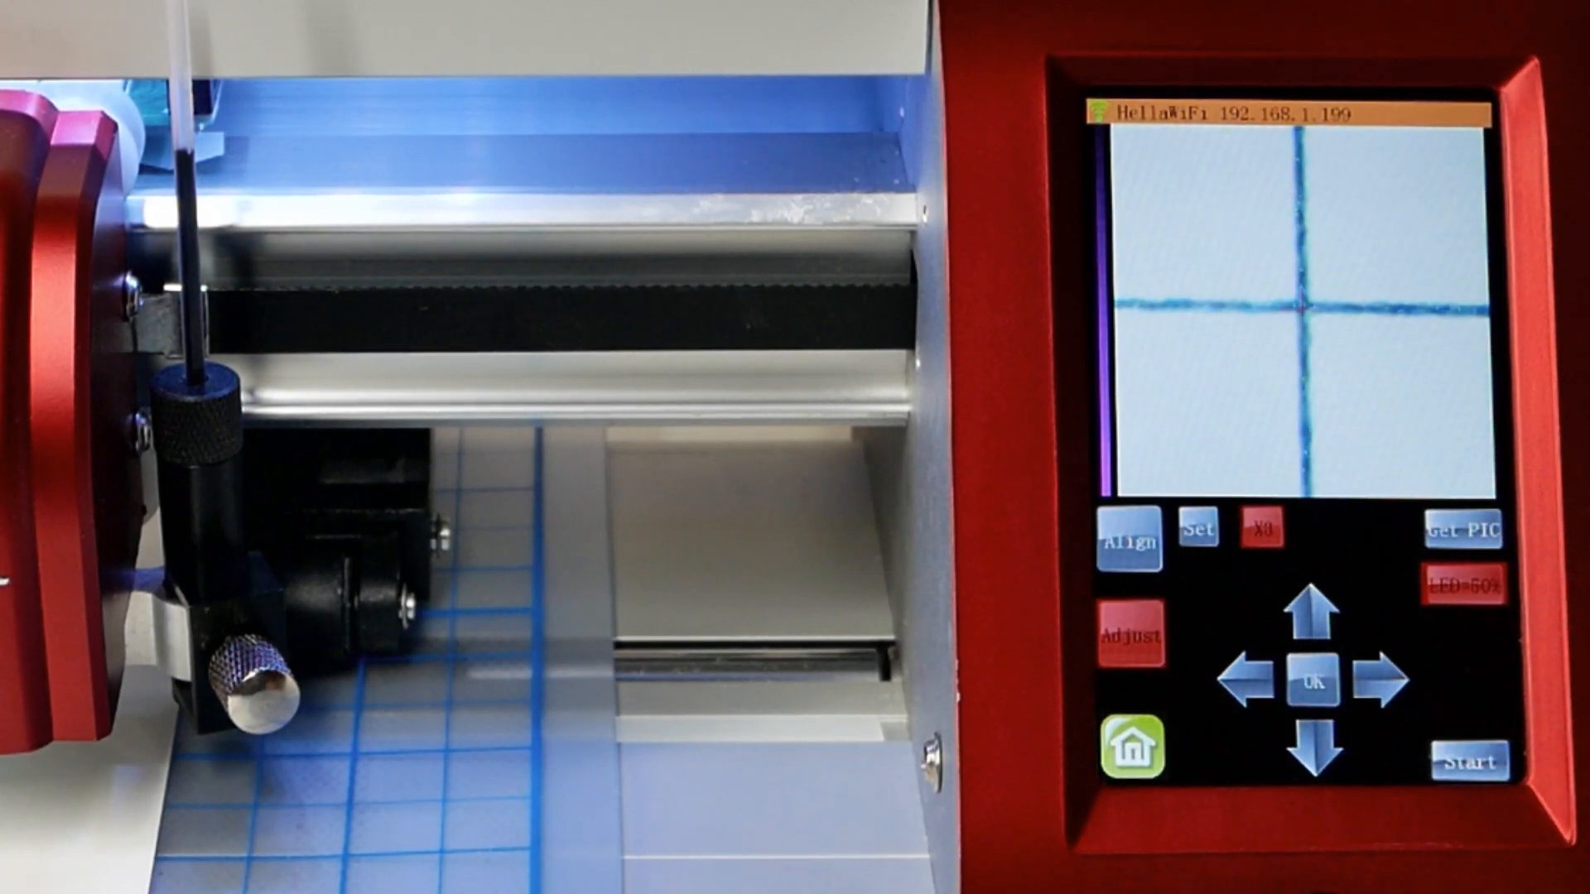